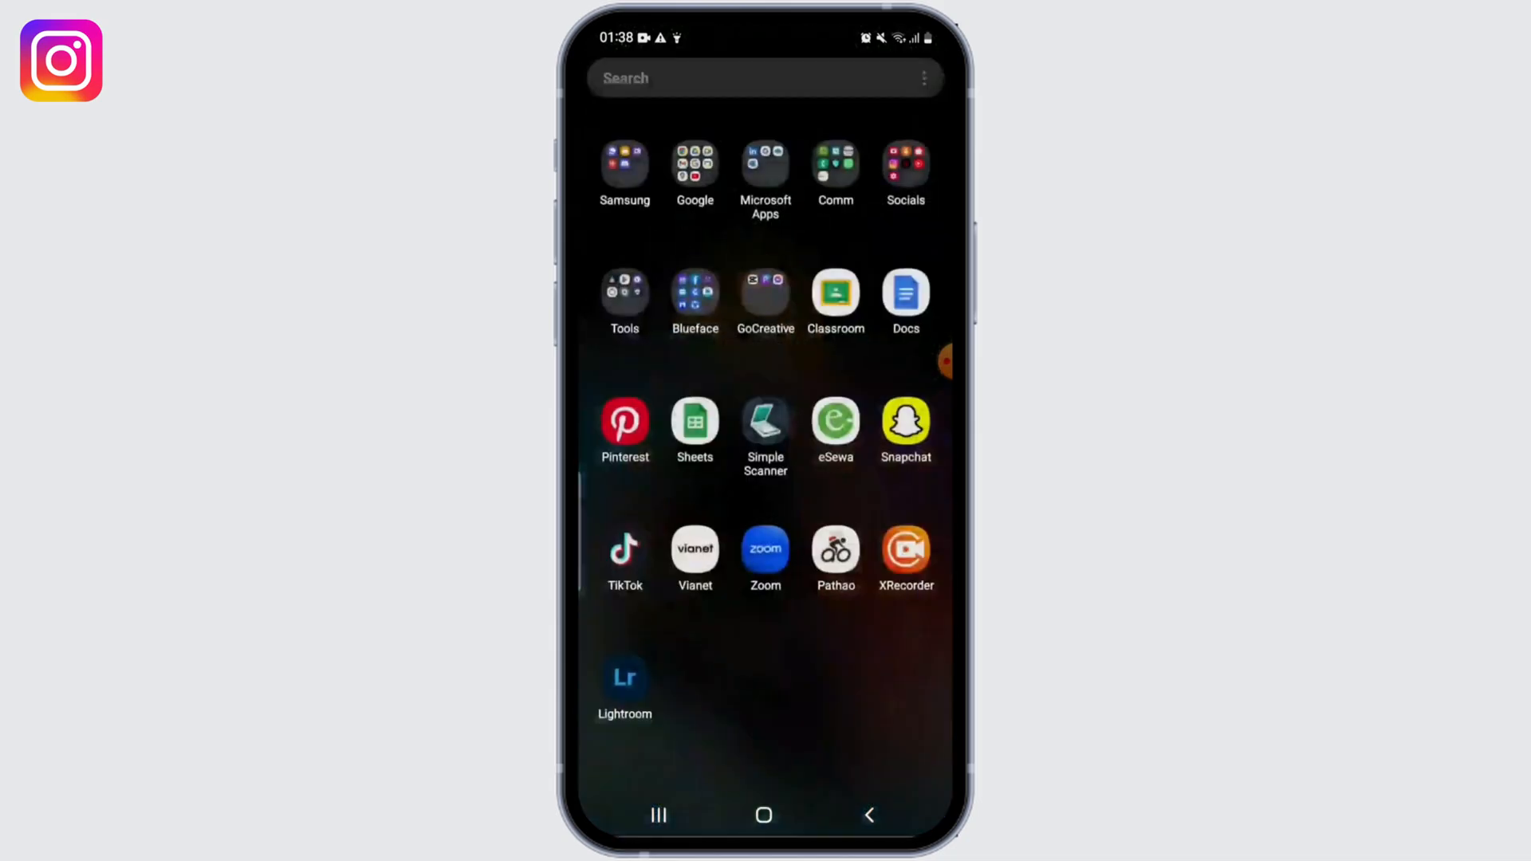
Step: Launch Instagram from the app drawer and go to your own profile page
left_click(764, 429)
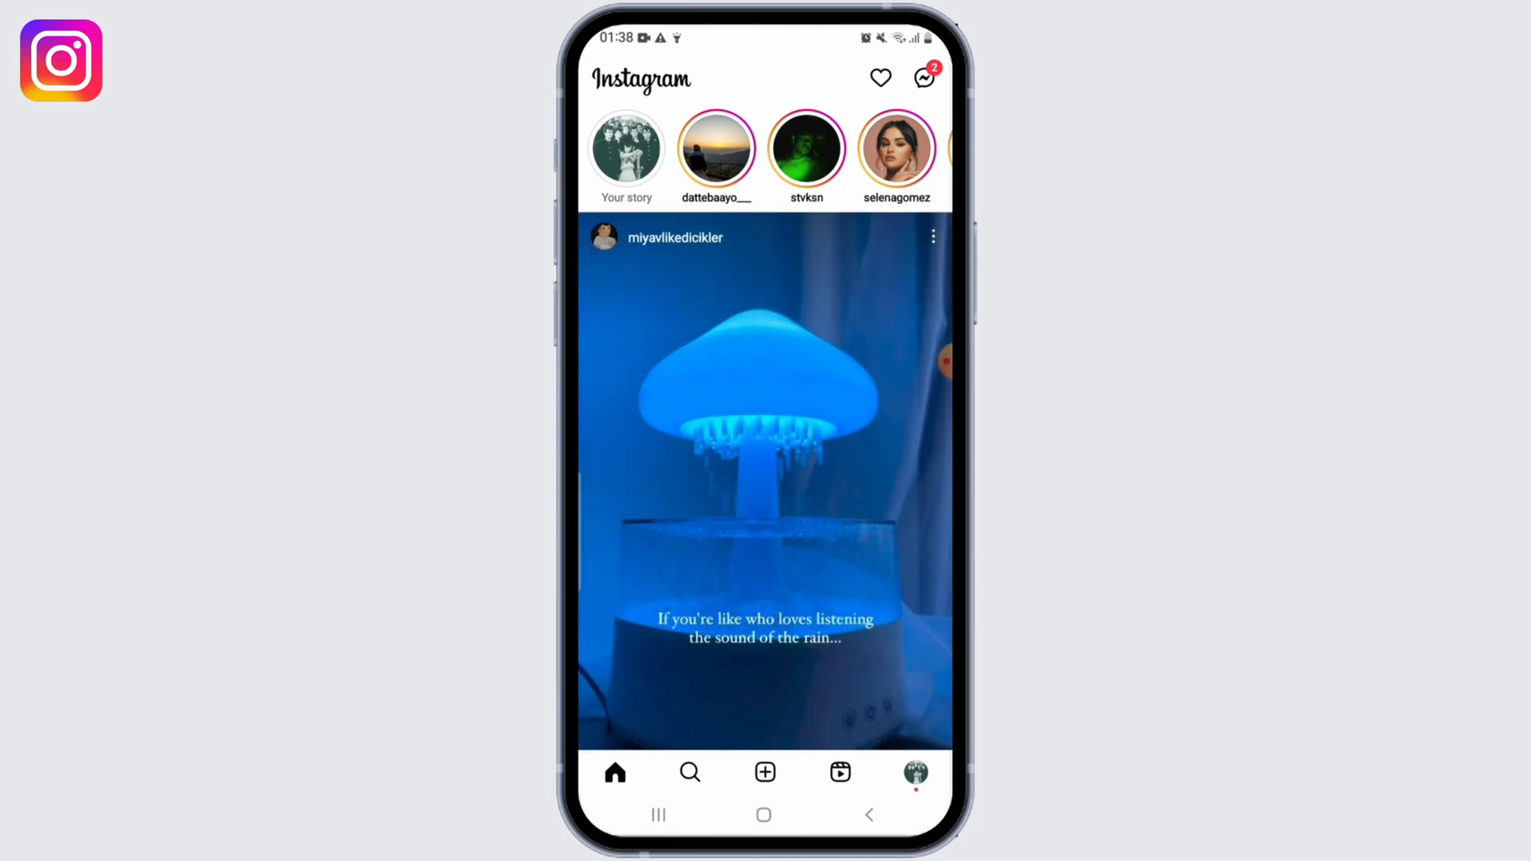
left_click(915, 772)
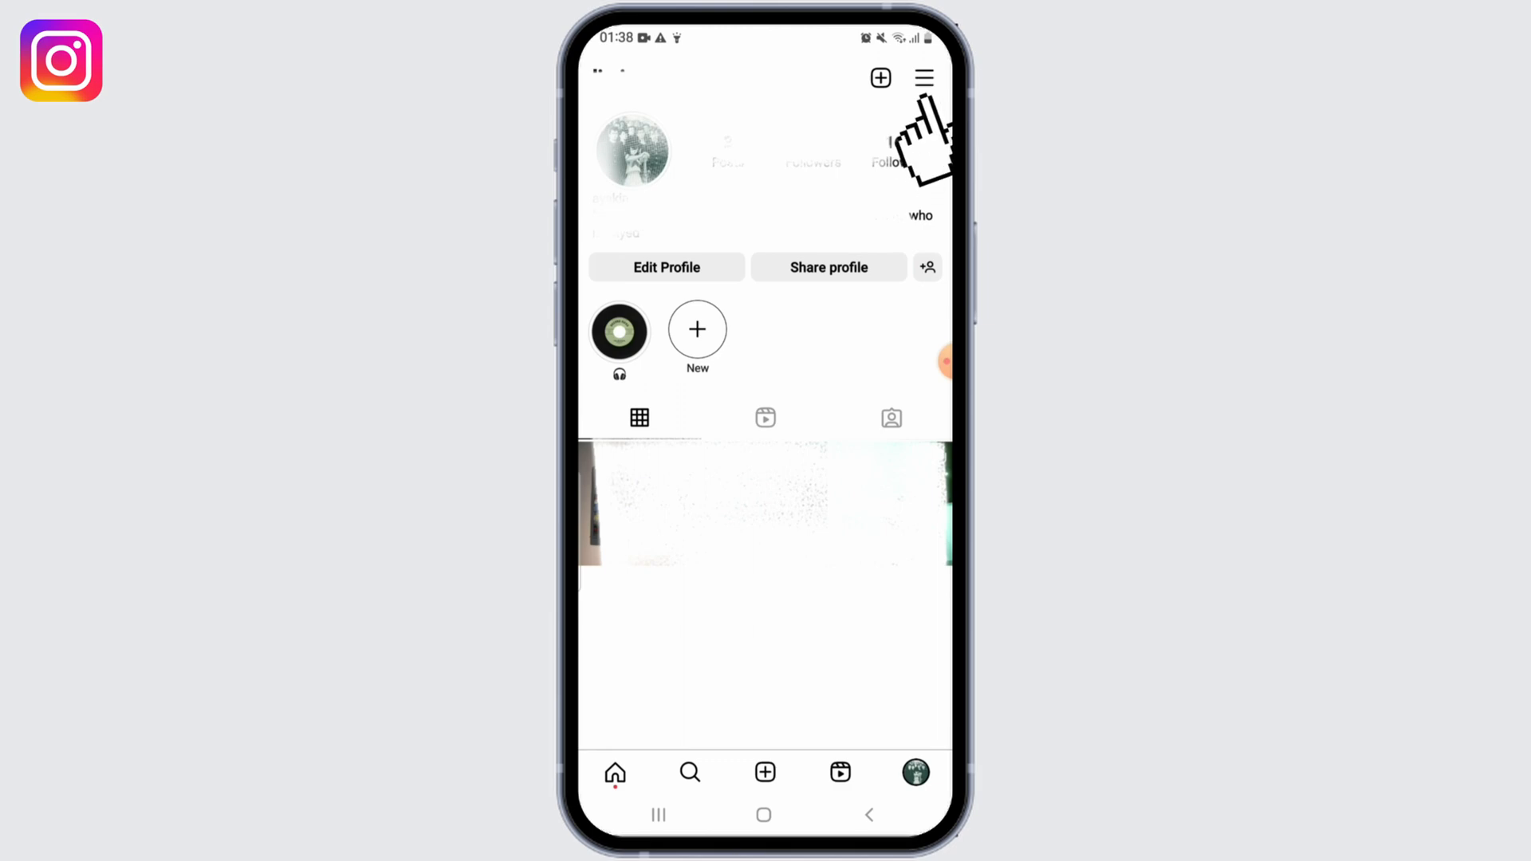
Step: Reach the Your activity page through the account options menu
left_click(923, 78)
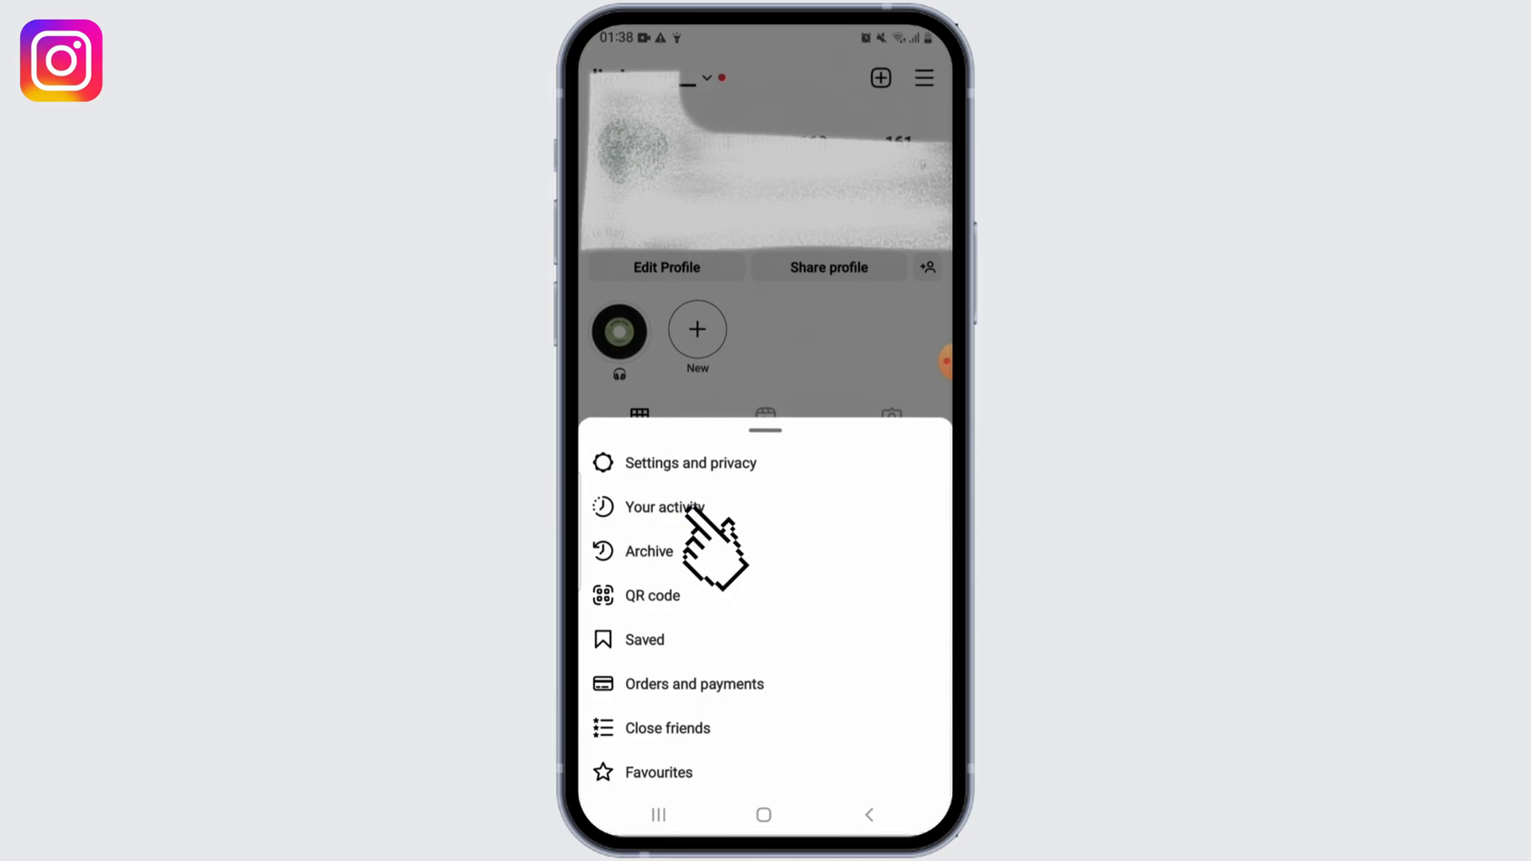
left_click(664, 508)
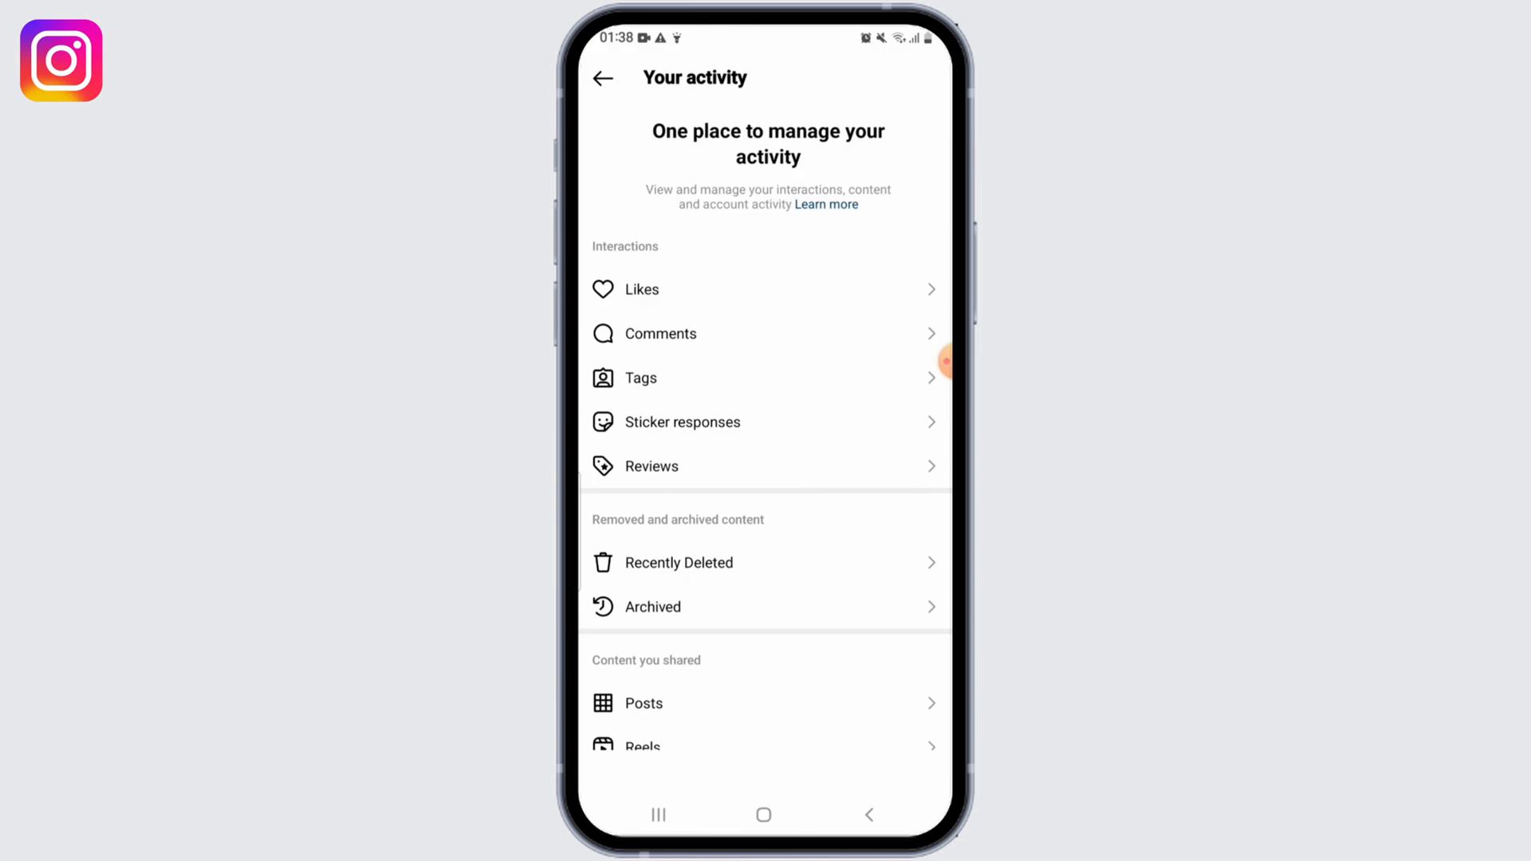
mouse_move(694, 381)
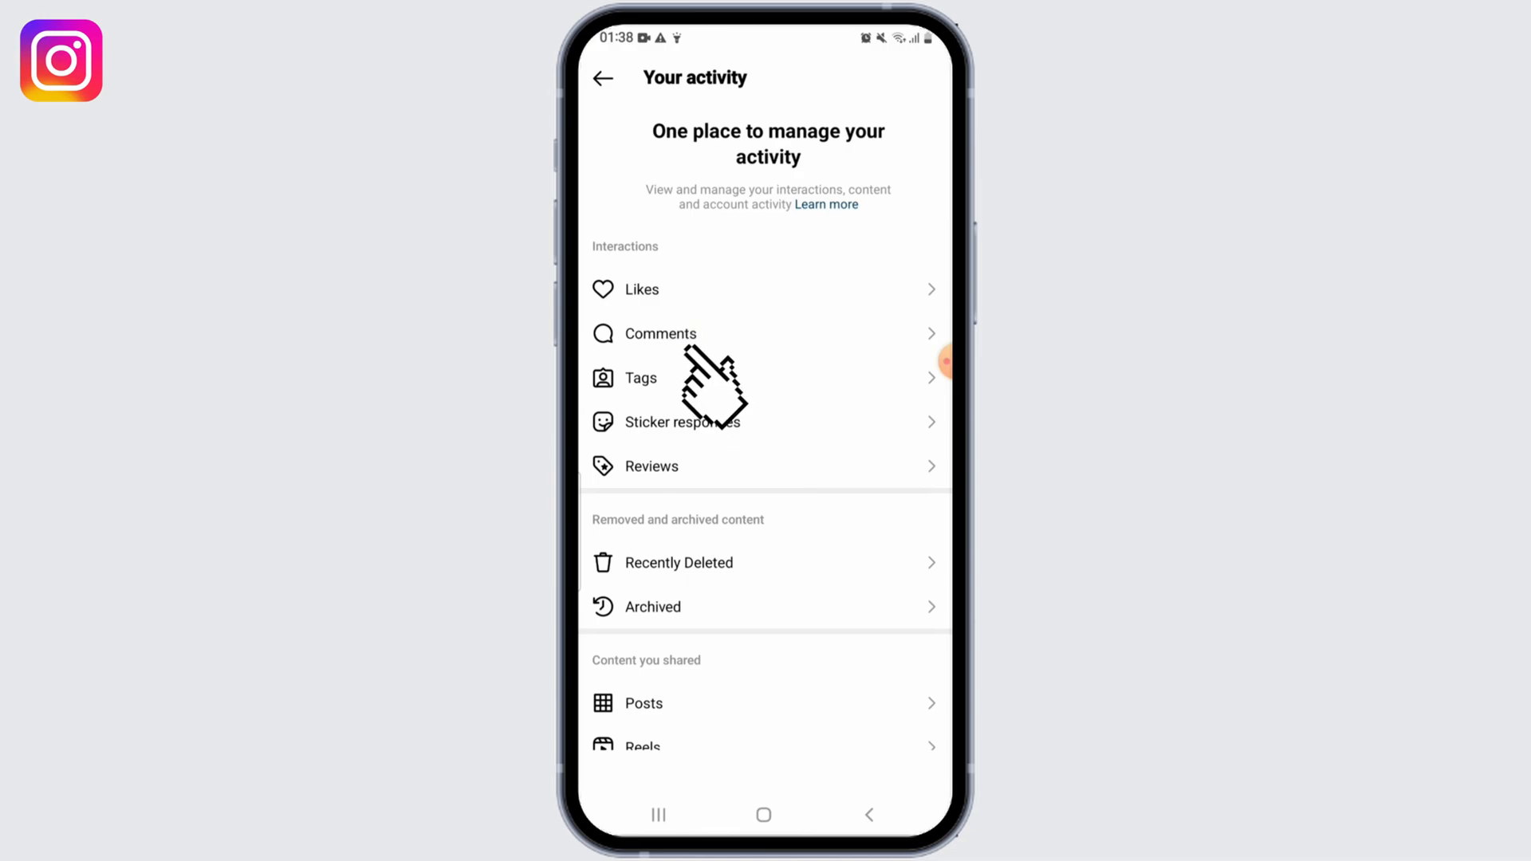
Step: View the Comments history under Interactions and scroll through past comments
left_click(661, 333)
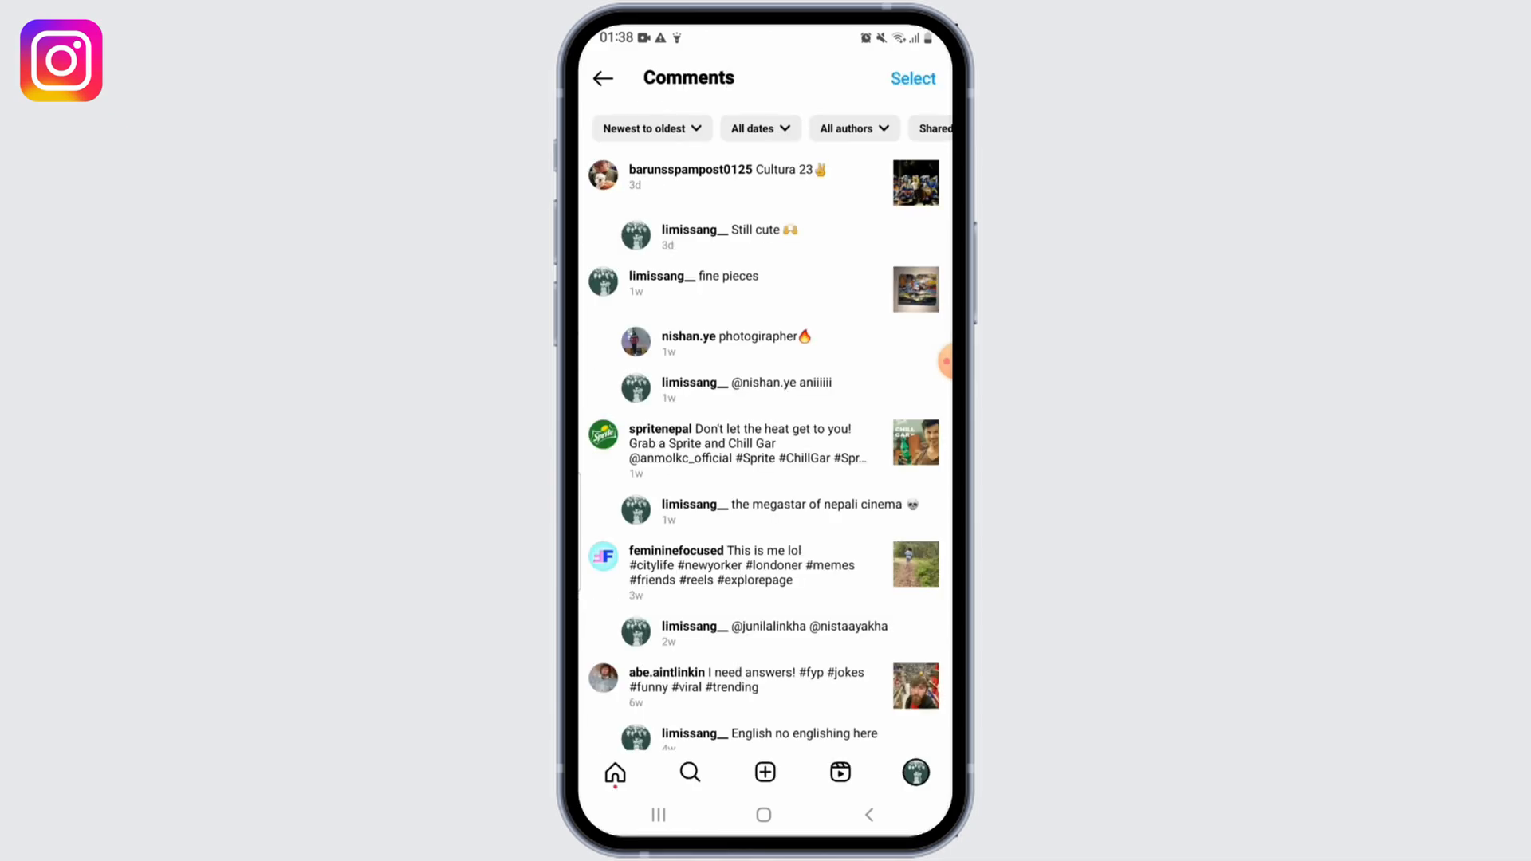
scroll("down", 3)
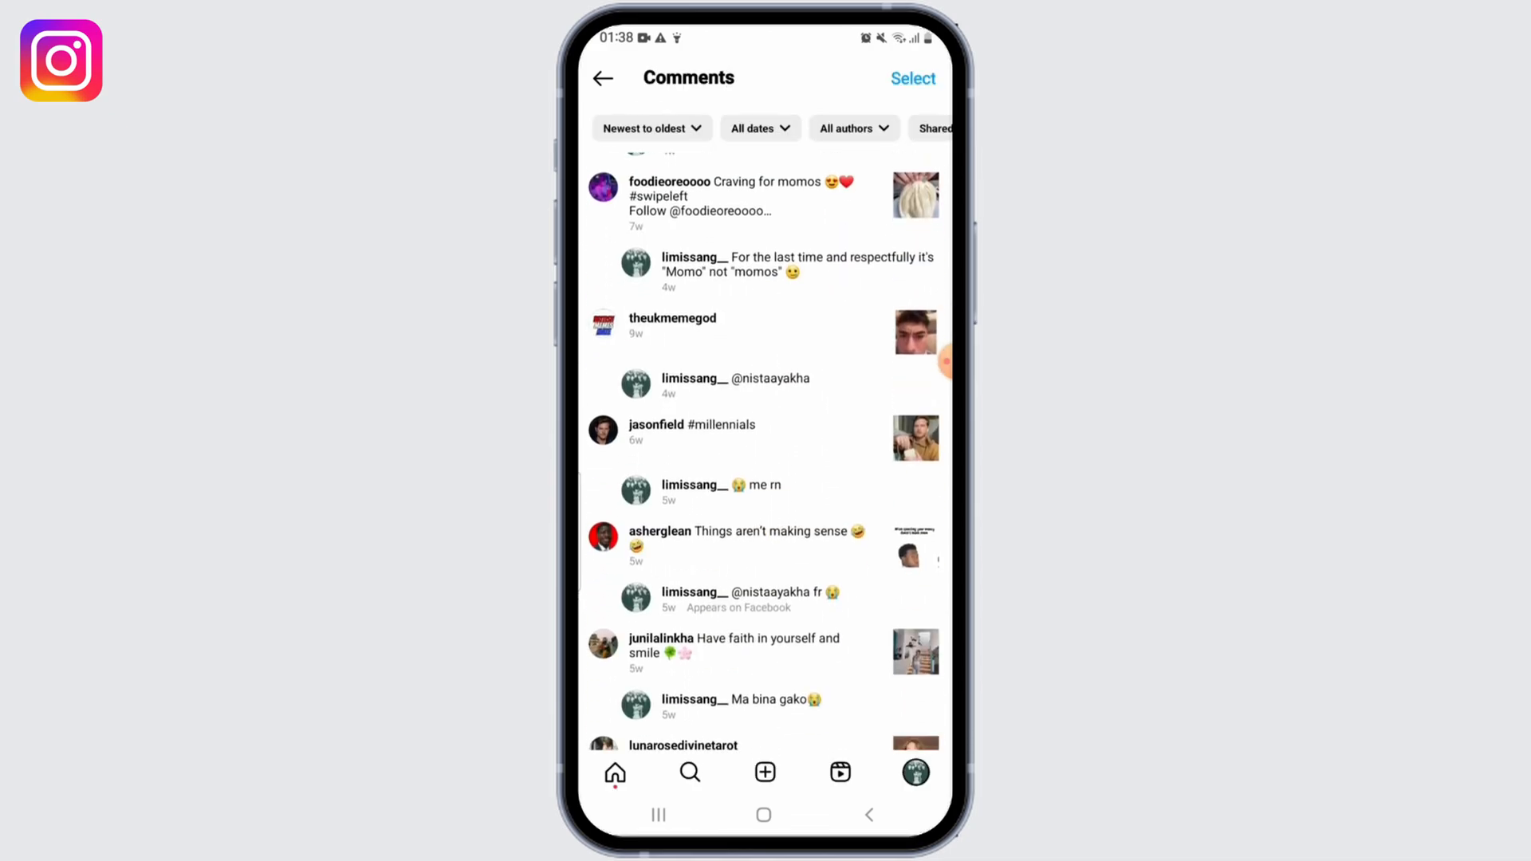
scroll("down", 3)
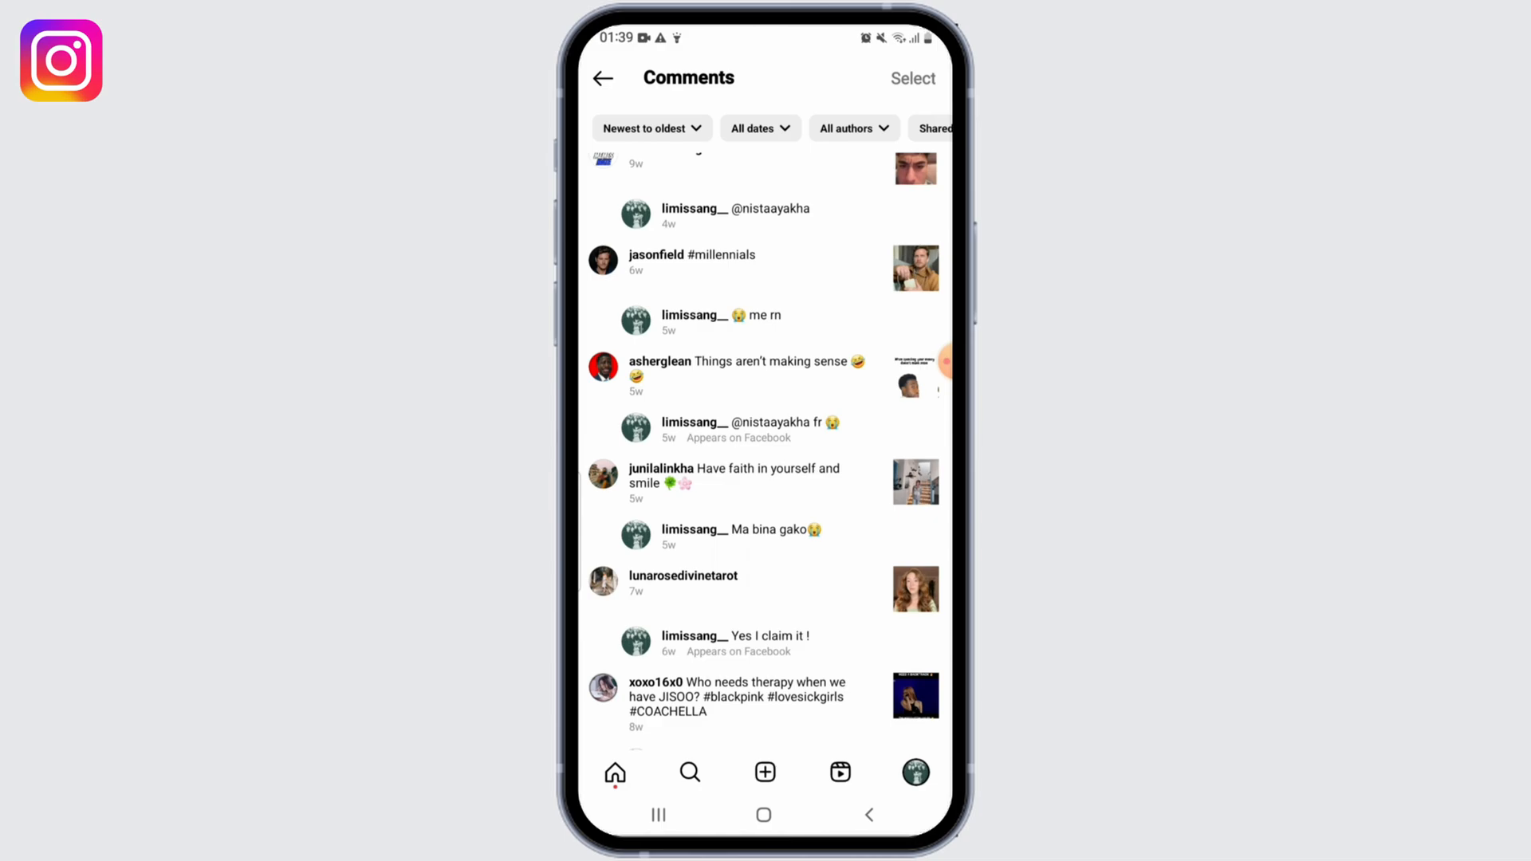
left_click(913, 78)
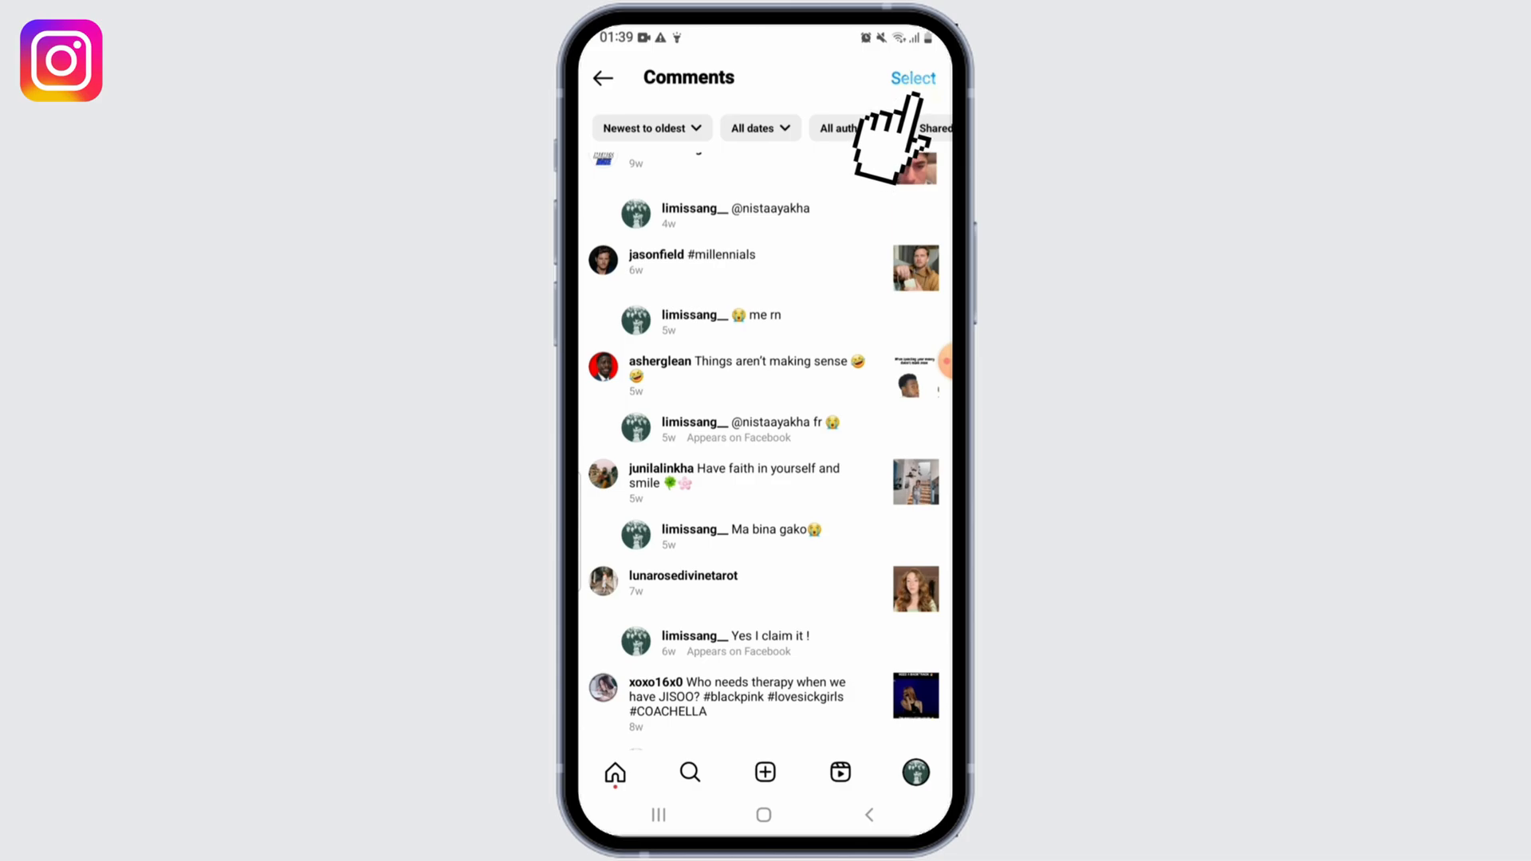
Step: Select your own comments in bulk and confirm deleting them
left_click(913, 78)
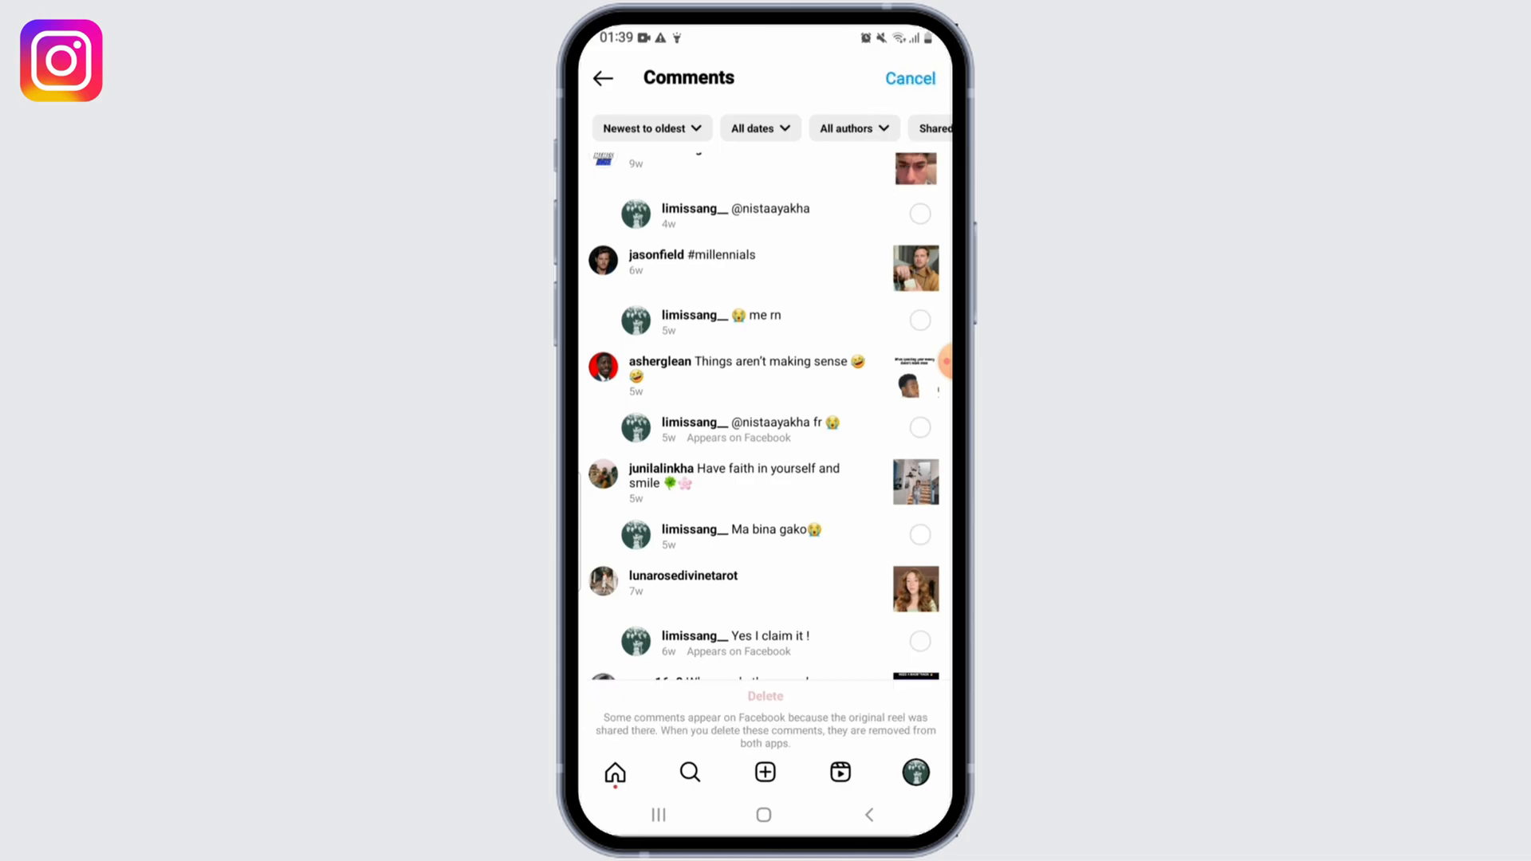
left_click(919, 427)
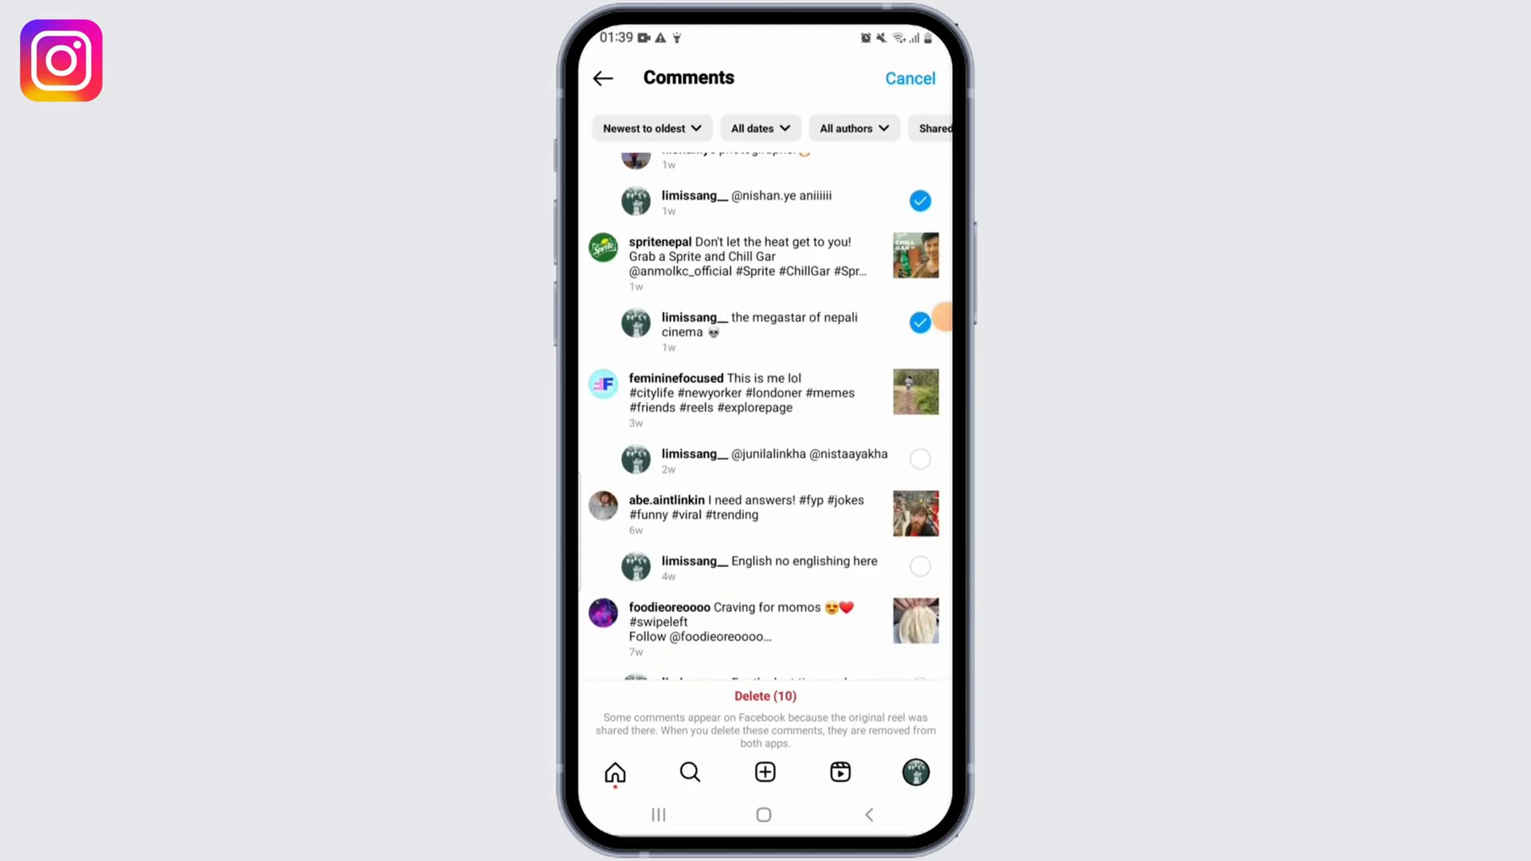
scroll("down", 3)
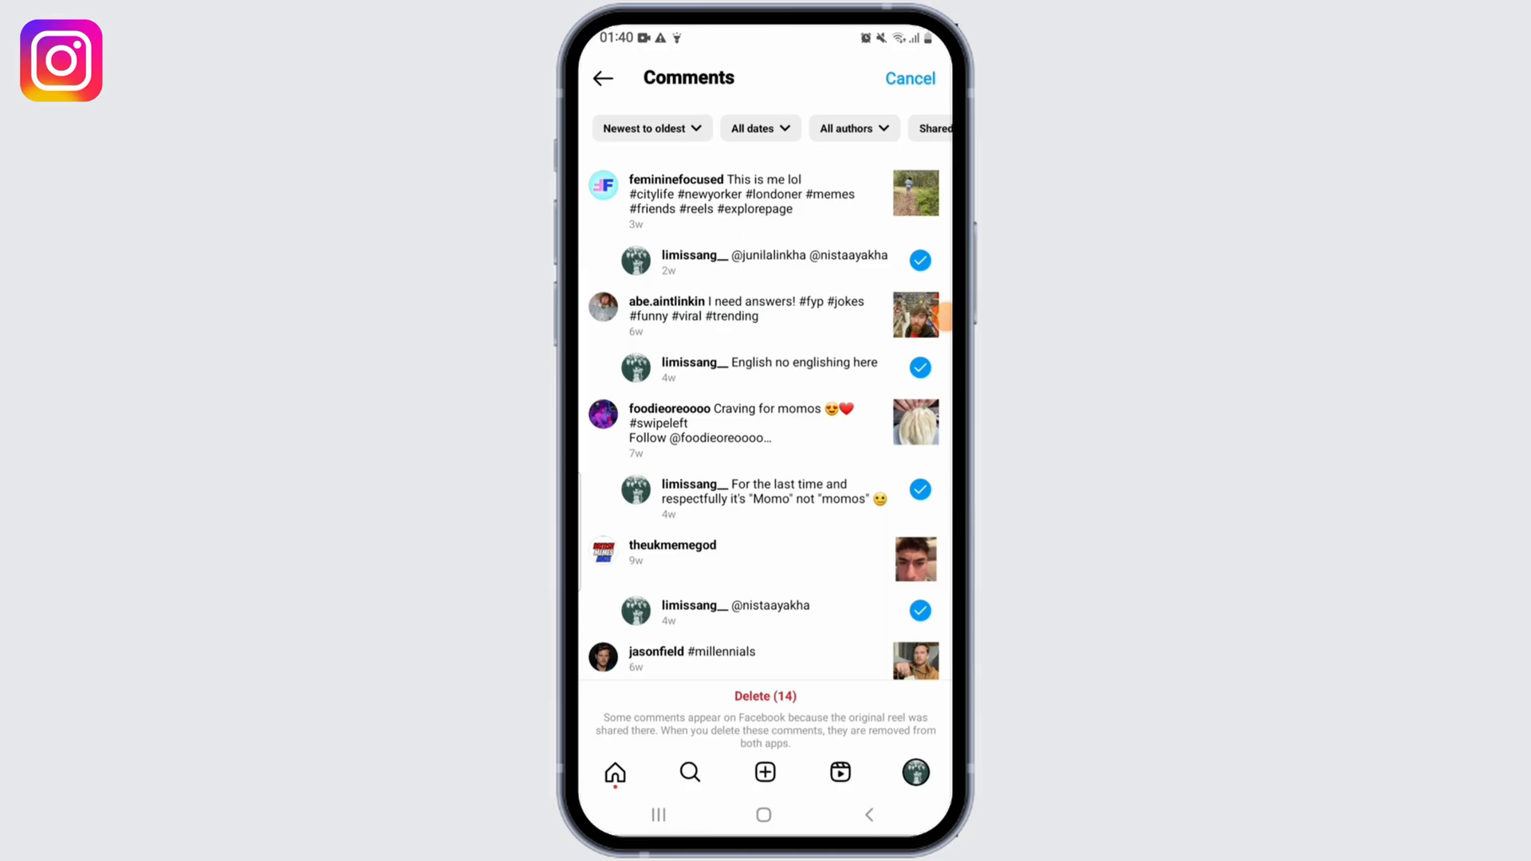
left_click(765, 695)
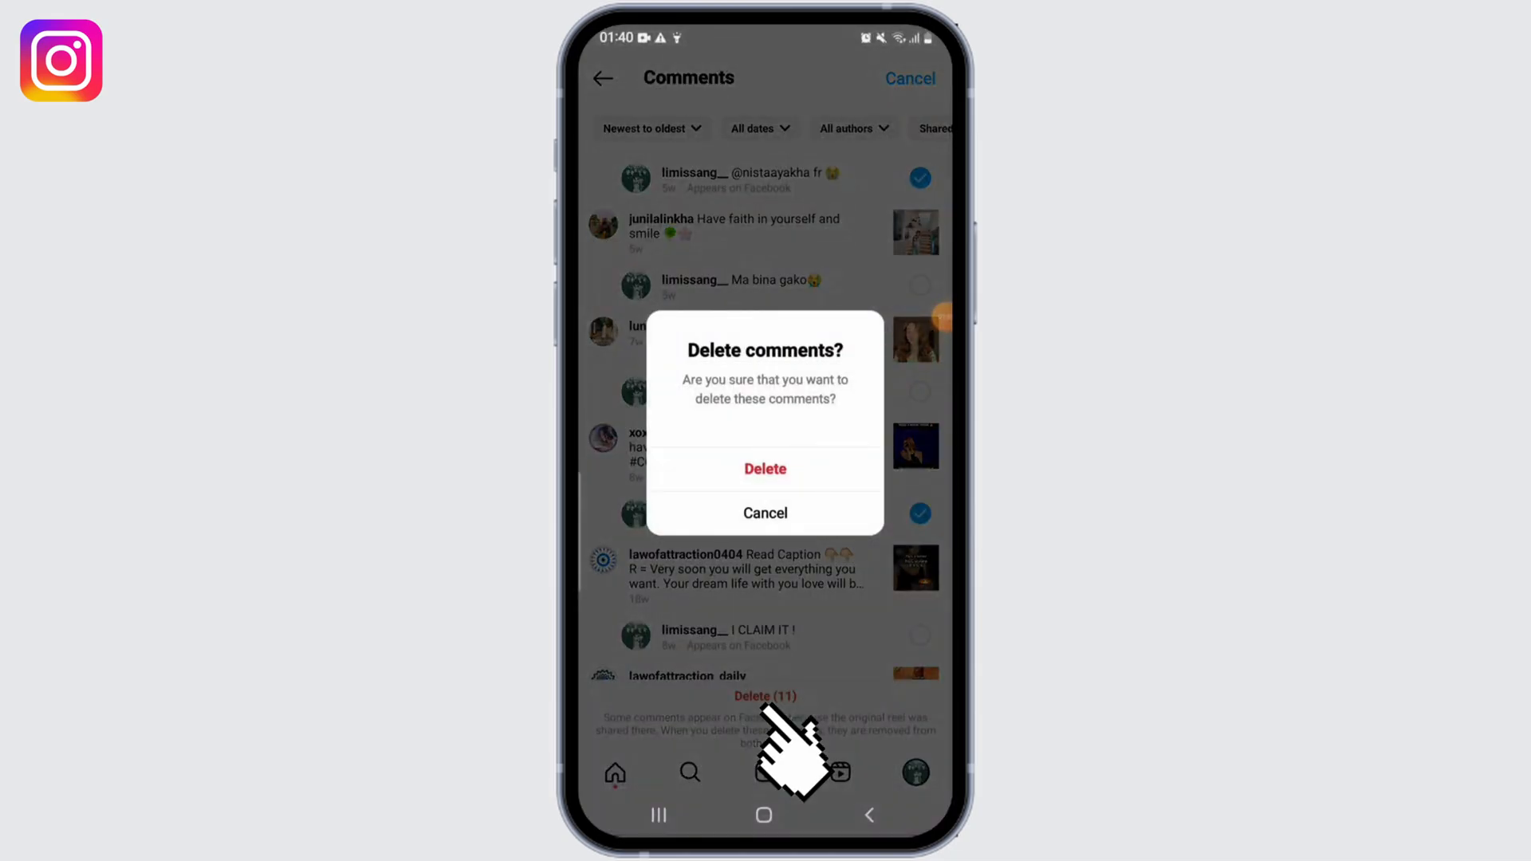
left_click(764, 469)
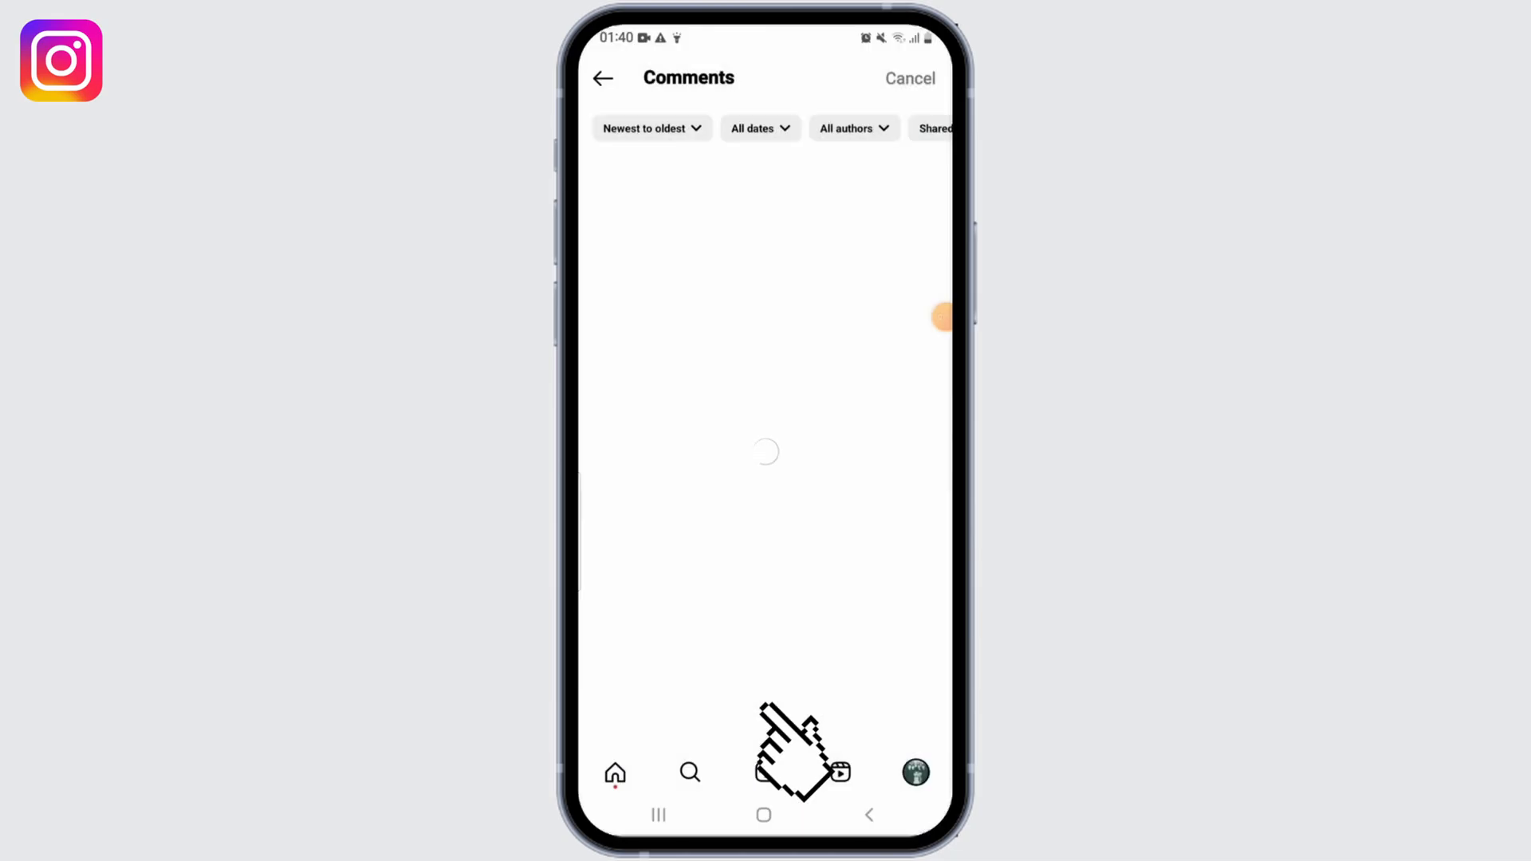